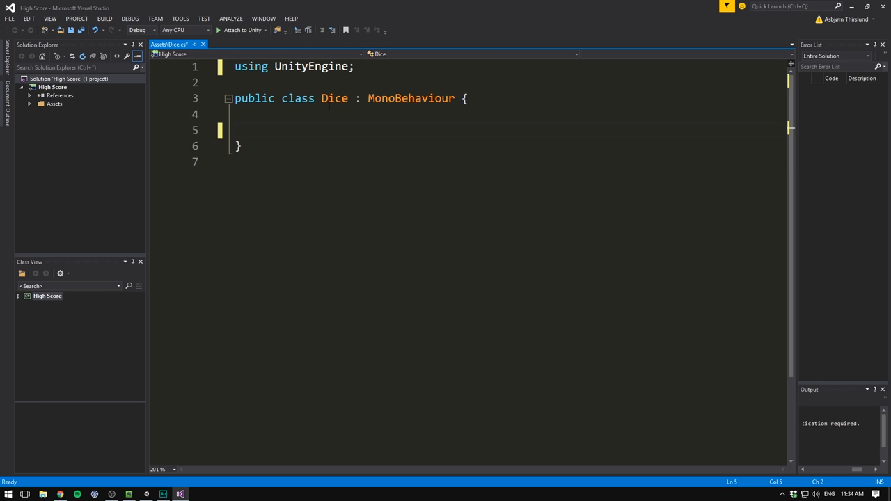
Step: Import UnityEngine.UI and declare 'public Text score;' in Dice.cs, then save
{"action": "type", "text": "using UnityEngine.UI;"}
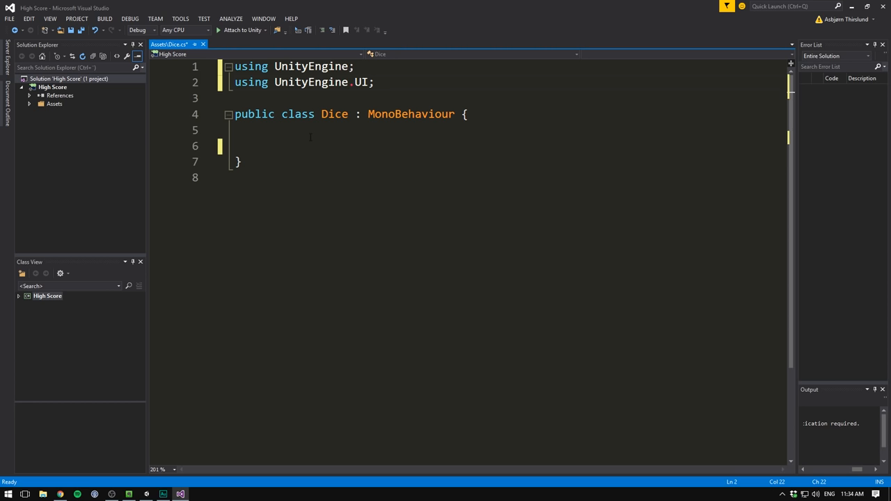
{"action": "type", "text": "Text score;"}
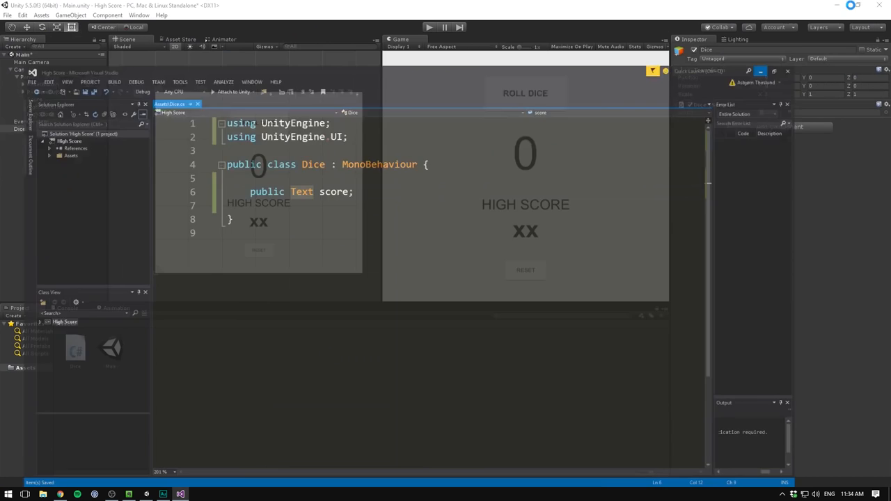
{"action": "left_click", "coordinate": [33, 101]}
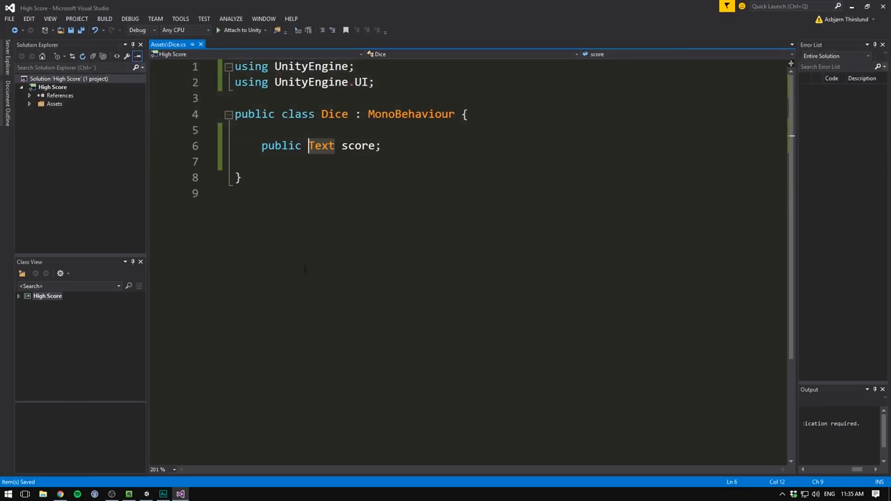
Step: Write RollDice() storing Random.Range(1, 7) in int number and assigning it to score.text
{"action": "type", "text": "void RollDice ("}
{"action": "type", "text": "Random."}
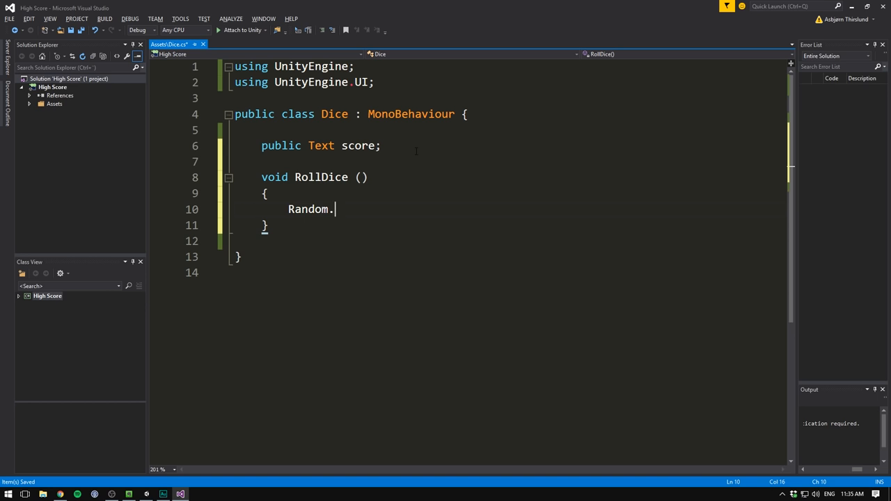
{"action": "type", "text": "Range(1,)"}
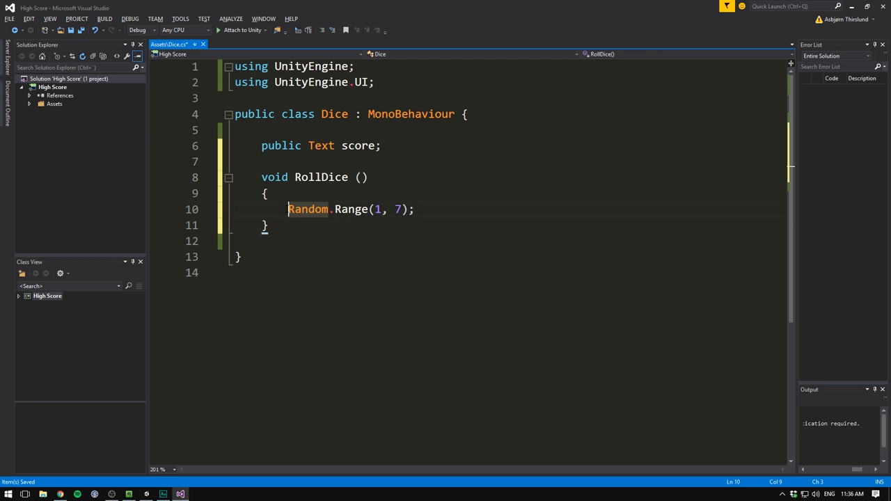
{"action": "type", "text": "int number ="}
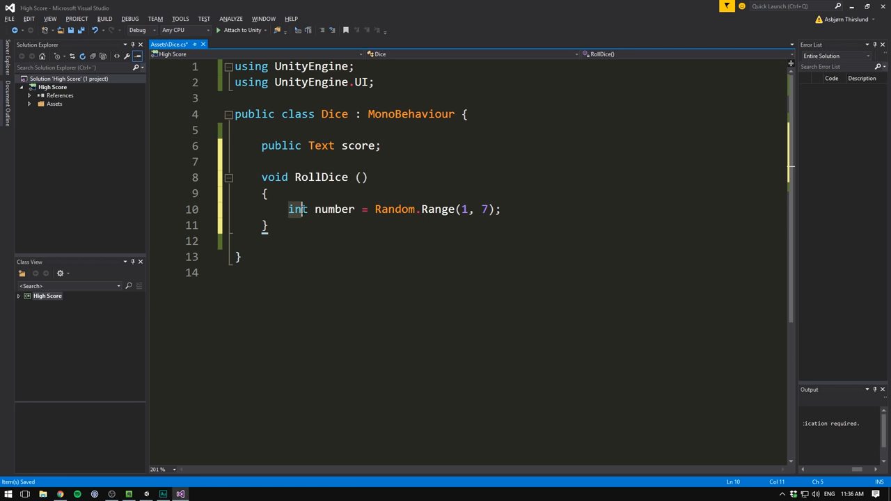
{"action": "type", "text": "s"}
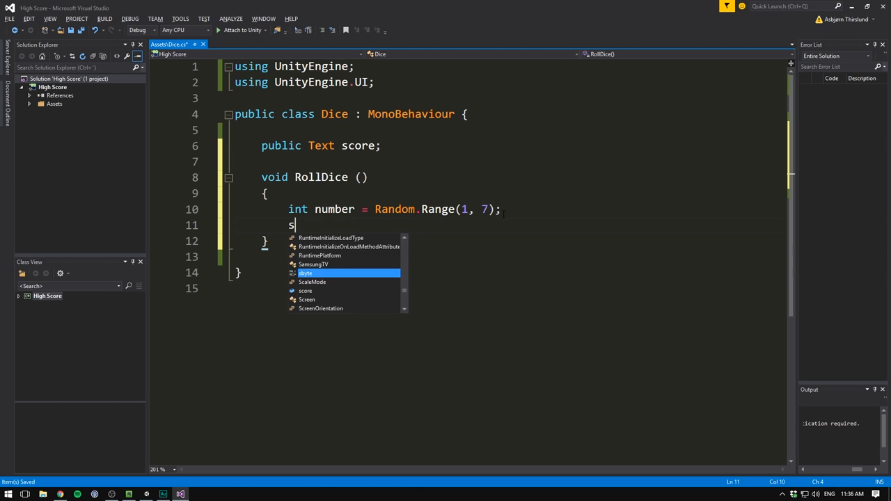
{"action": "type", "text": "core.text = number;"}
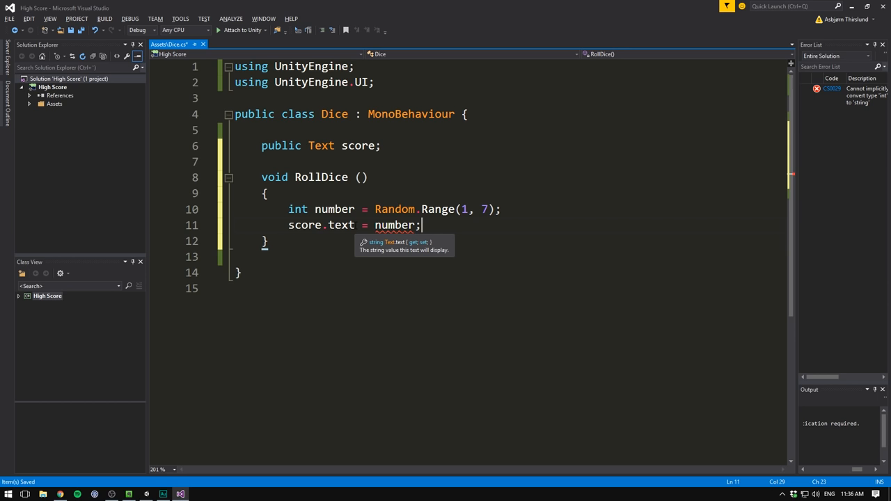
{"action": "mouse_move", "coordinate": [381, 267]}
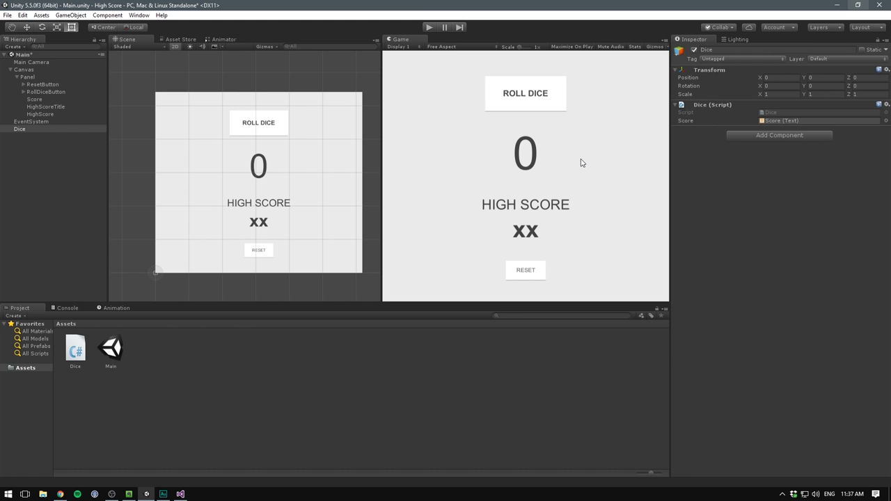
{"action": "mouse_move", "coordinate": [550, 73]}
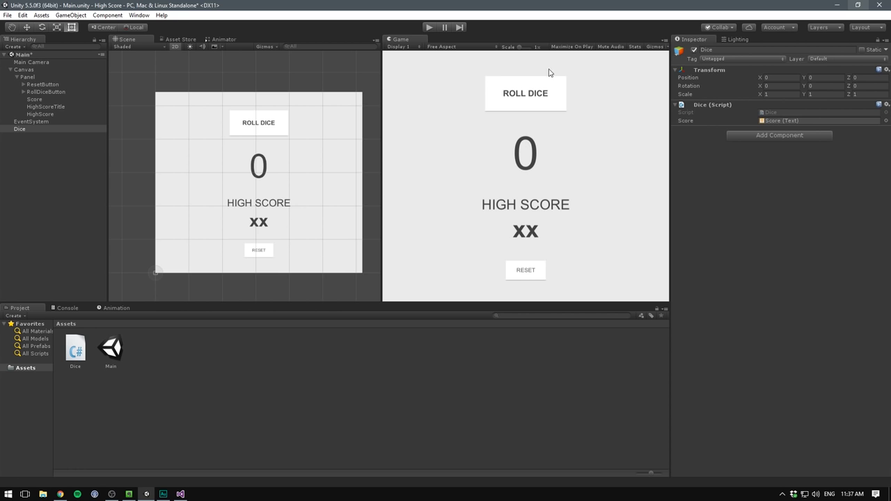
Step: Wire RollDiceButton's On Click event to the Dice object's RollDice() function
{"action": "left_click", "coordinate": [46, 92]}
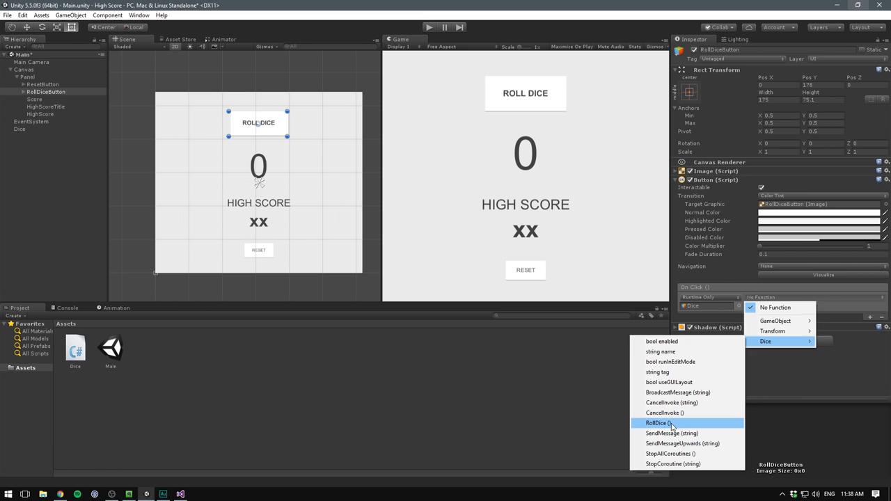
{"action": "left_click", "coordinate": [660, 424]}
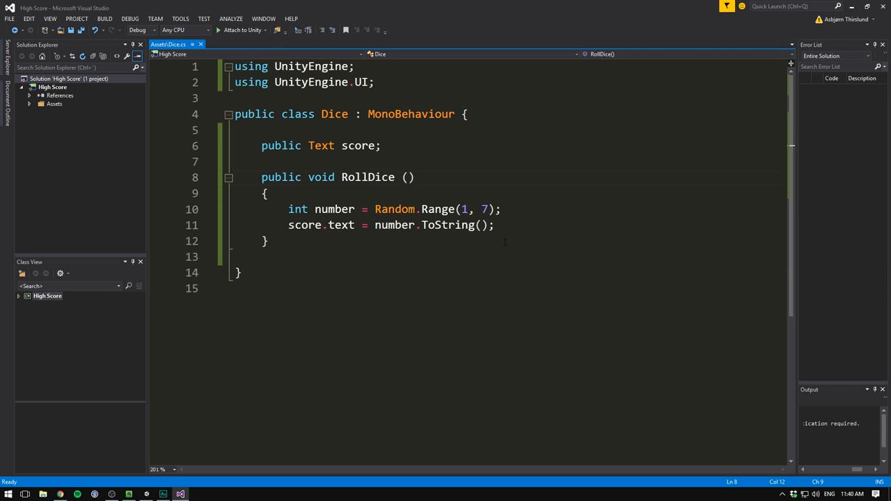
Step: Save number under the "HighScore" key with PlayerPrefs.SetInt at the end of RollDice
{"action": "type", "text": "PlayerPrefs"}
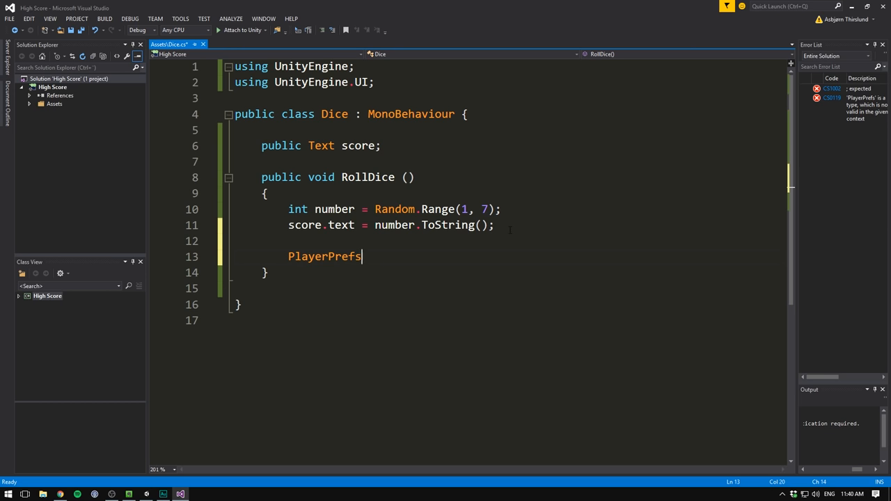
{"action": "type", "text": ".SetString"}
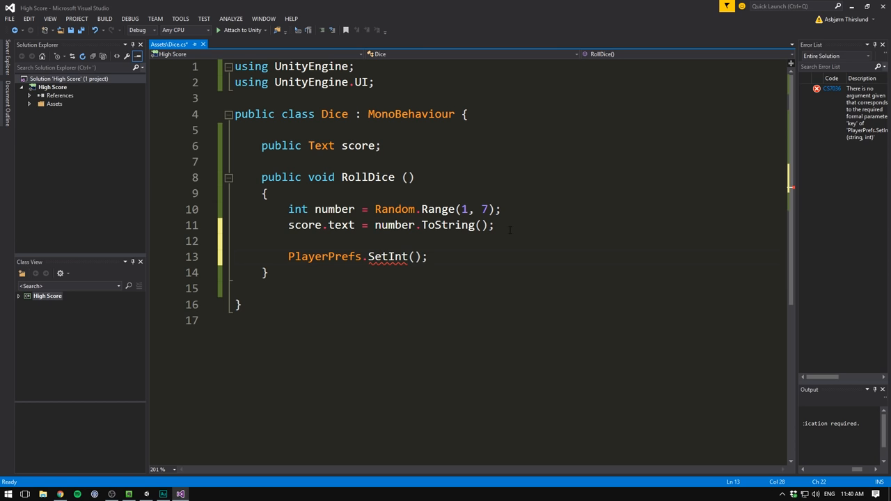
{"action": "type", "text": "\"HighScore\", number"}
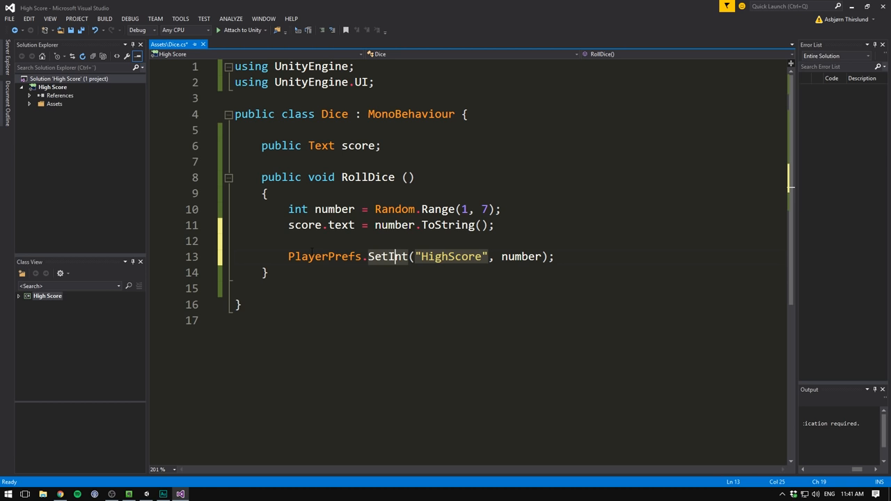
{"action": "type", "text": "void S"}
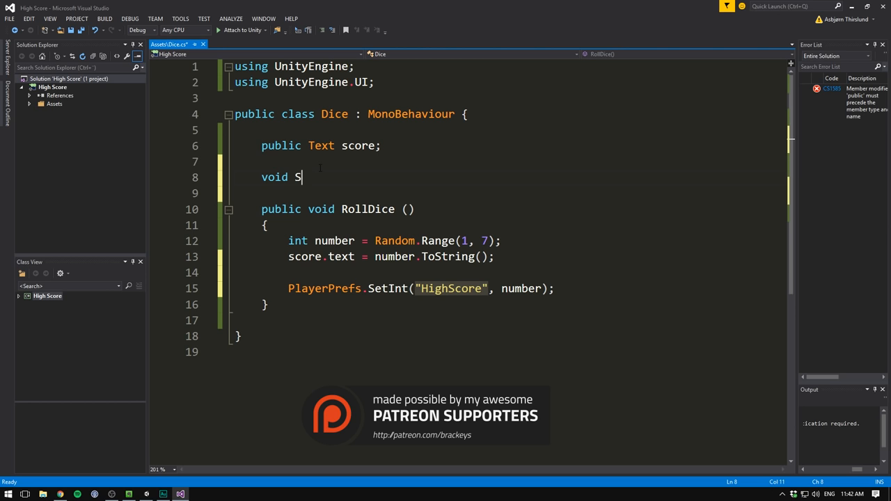
Step: Add 'public Text highScore;' and a Start() showing PlayerPrefs.GetInt("HighScore").ToString()
{"action": "type", "text": "tart ()"}
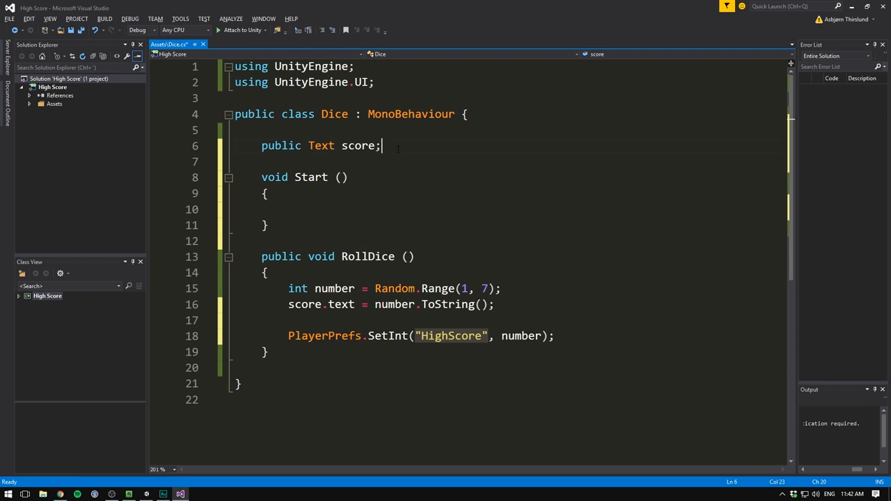
{"action": "type", "text": "public Text highScore;"}
{"action": "left_click", "coordinate": [508, 209]}
{"action": "type", "text": "highScore.text ="}
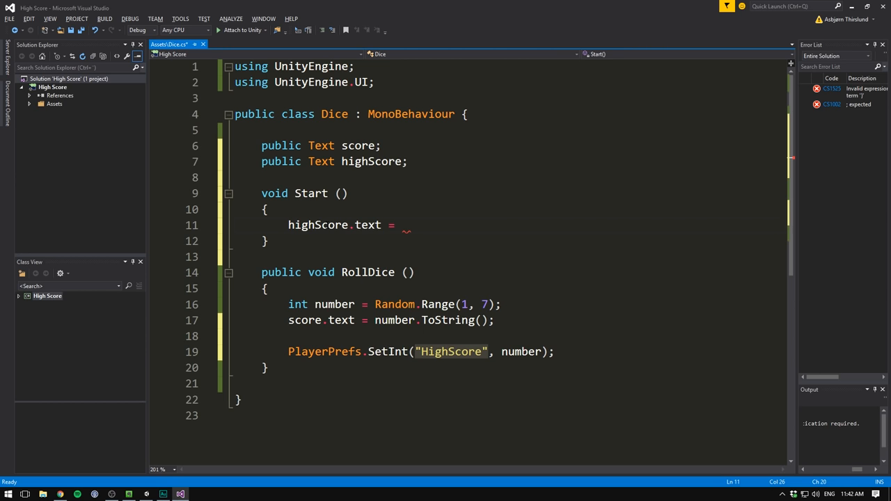
{"action": "type", "text": "PlayerPrefs.GetInt()"}
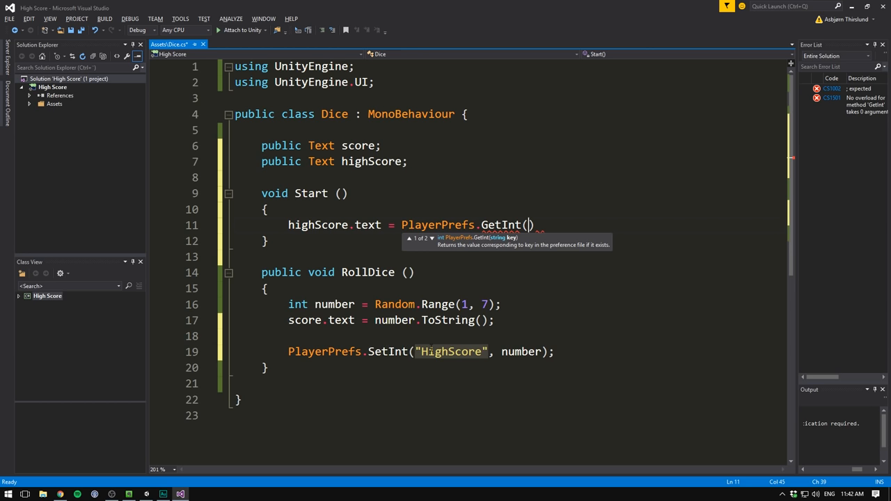
{"action": "type", "text": "\"HighScore\");"}
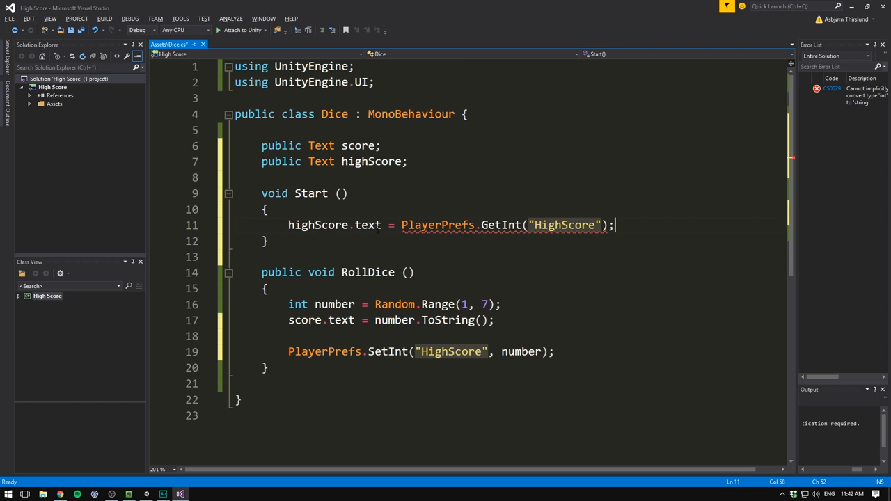
{"action": "type", "text": ".ToString()"}
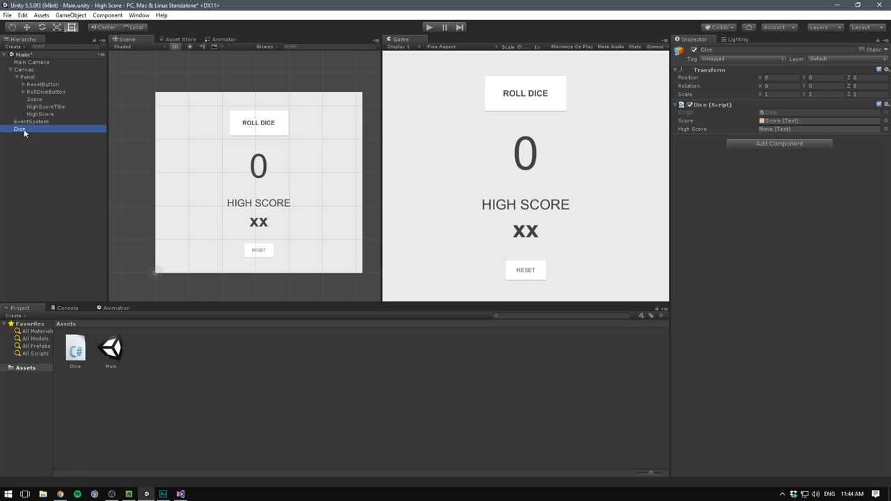
{"action": "left_click", "coordinate": [429, 27]}
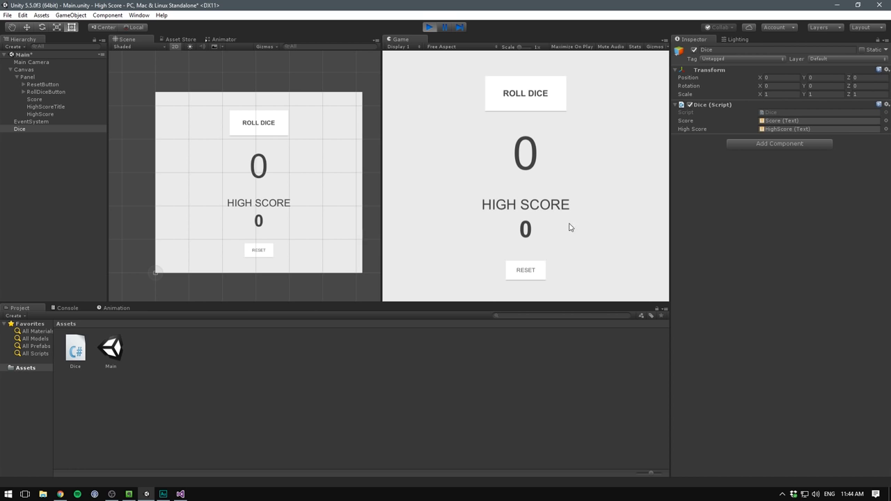
{"action": "left_click", "coordinate": [525, 92]}
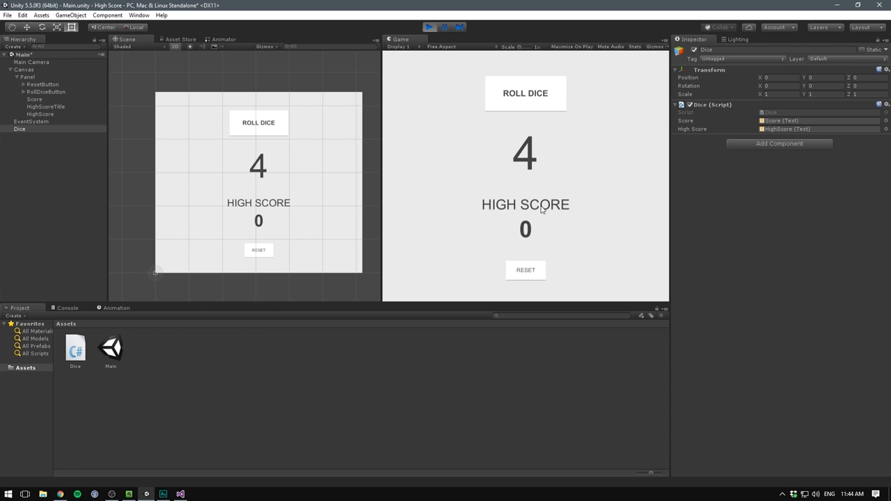
{"action": "left_click", "coordinate": [525, 270]}
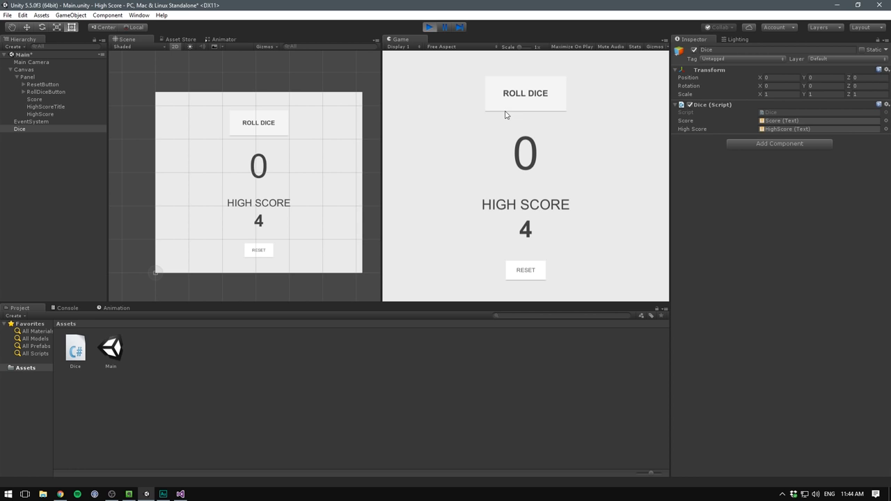
{"action": "mouse_move", "coordinate": [467, 151]}
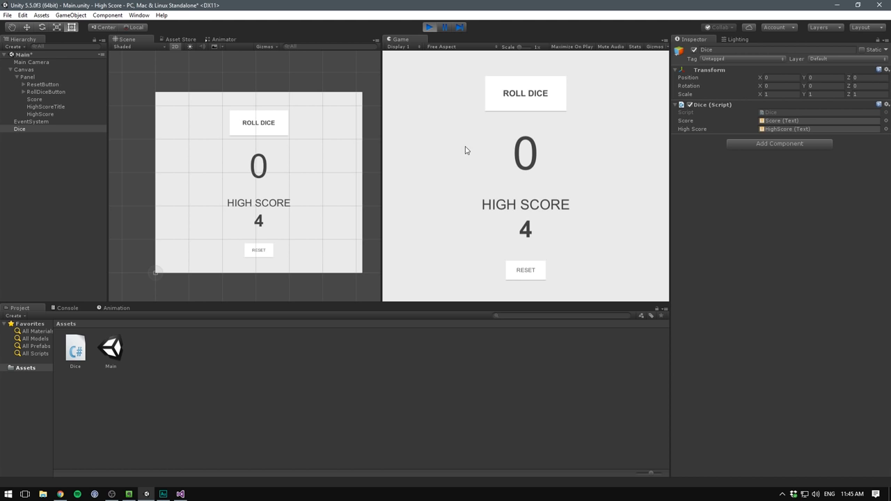
{"action": "left_click", "coordinate": [429, 28]}
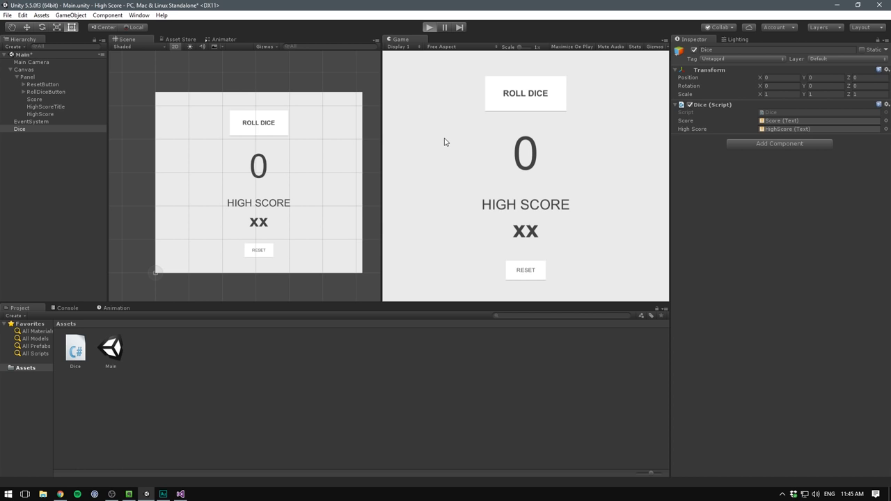
{"action": "left_click", "coordinate": [429, 28]}
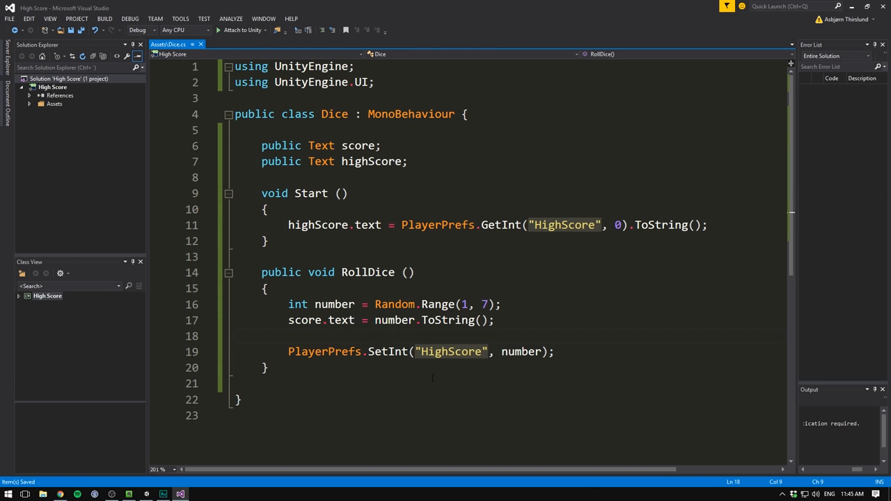
Step: Guard SetInt with if (number > stored HighScore) and set highScore.text to number.ToString()
{"action": "type", "text": "if"}
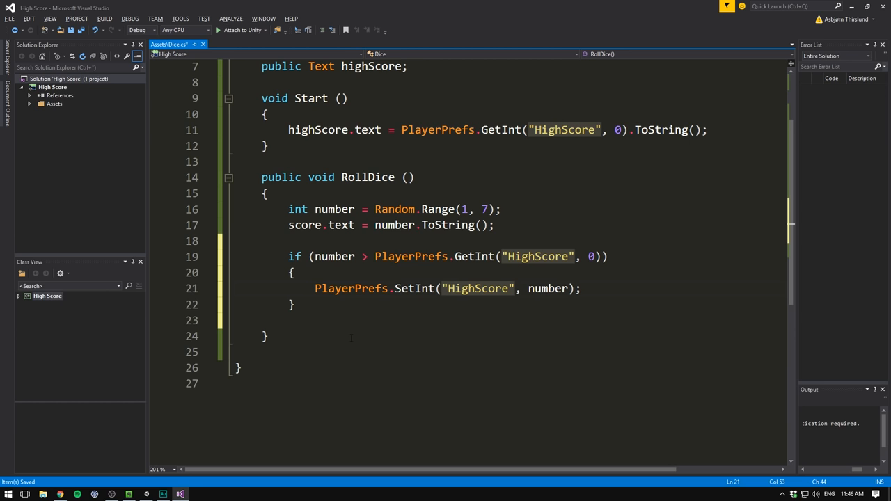
{"action": "type", "text": "highScore.text = number"}
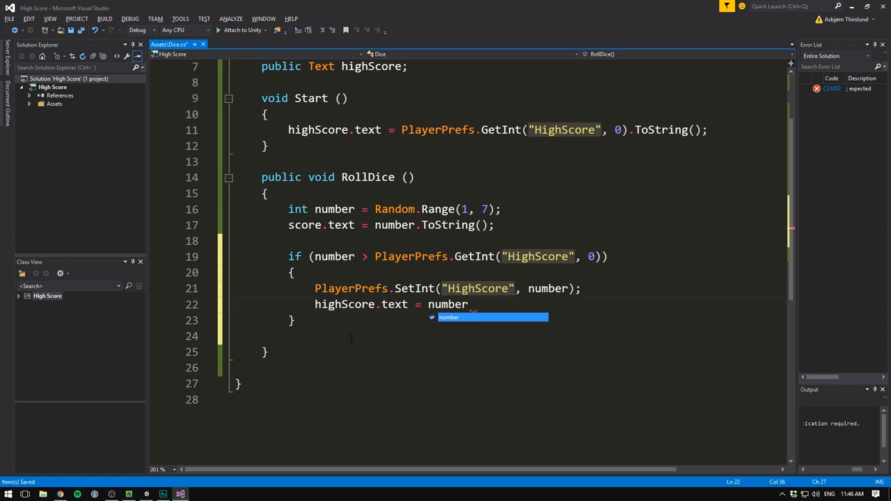
{"action": "type", "text": "."}
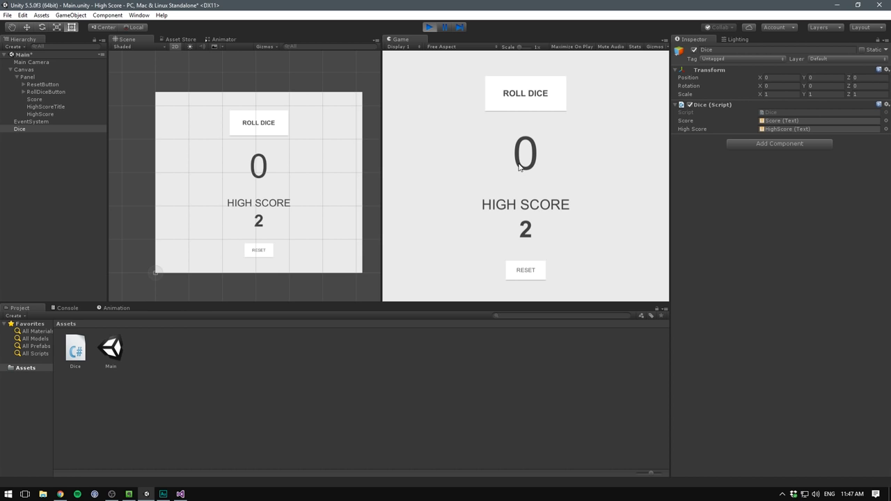
{"action": "left_click", "coordinate": [525, 92]}
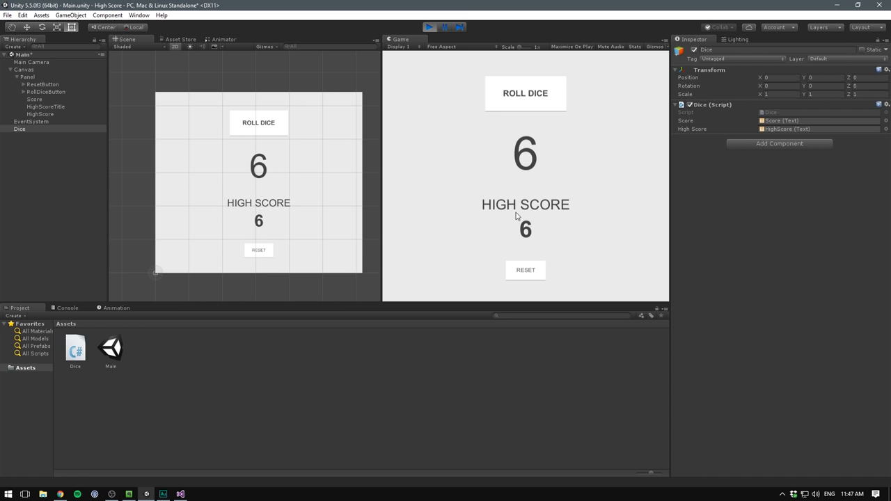
{"action": "left_click", "coordinate": [429, 28]}
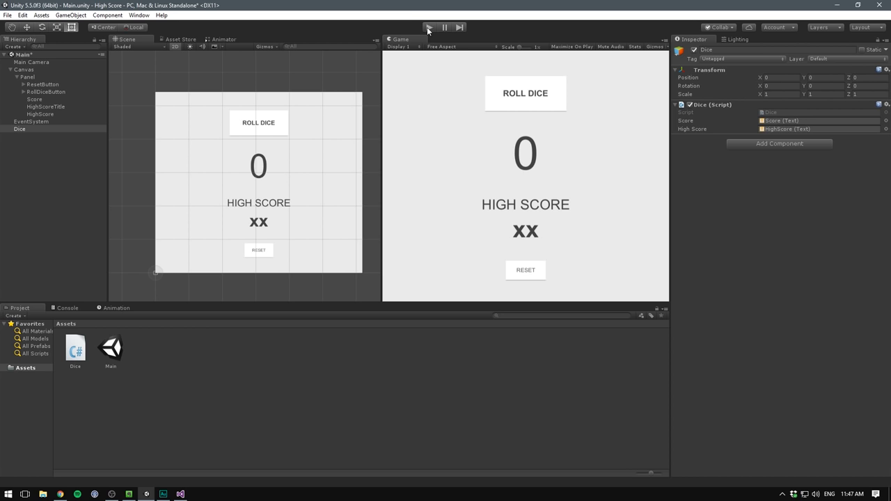
{"action": "left_click", "coordinate": [429, 28]}
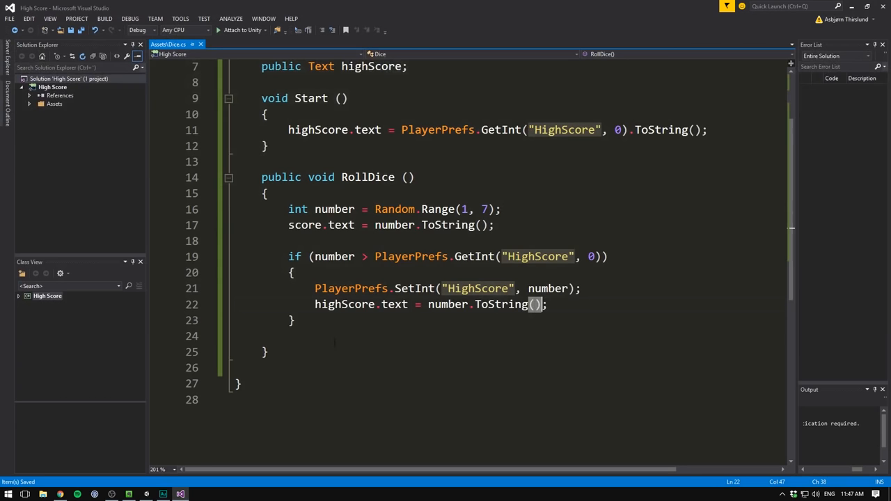
Step: Add public void Reset() calling PlayerPrefs.DeleteKey("HighScore") below RollDice
{"action": "type", "text": "public void Re"}
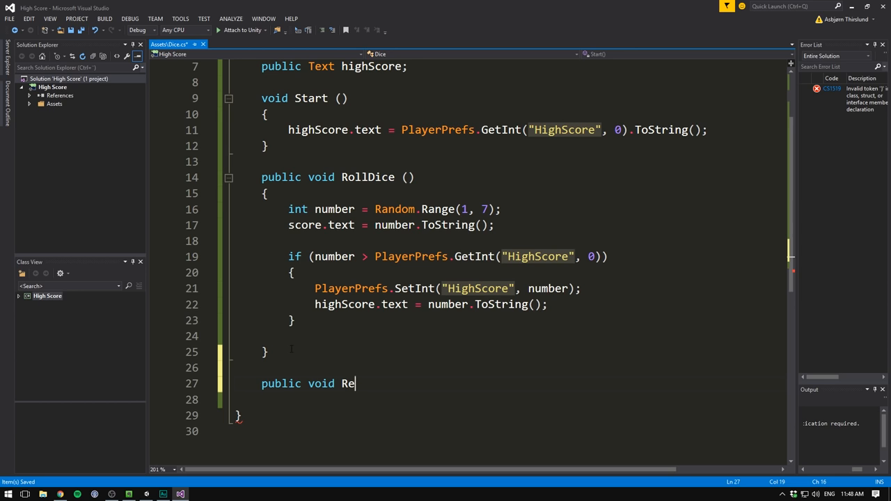
{"action": "type", "text": "set ()"}
{"action": "left_click", "coordinate": [509, 399]}
{"action": "type", "text": "{"}
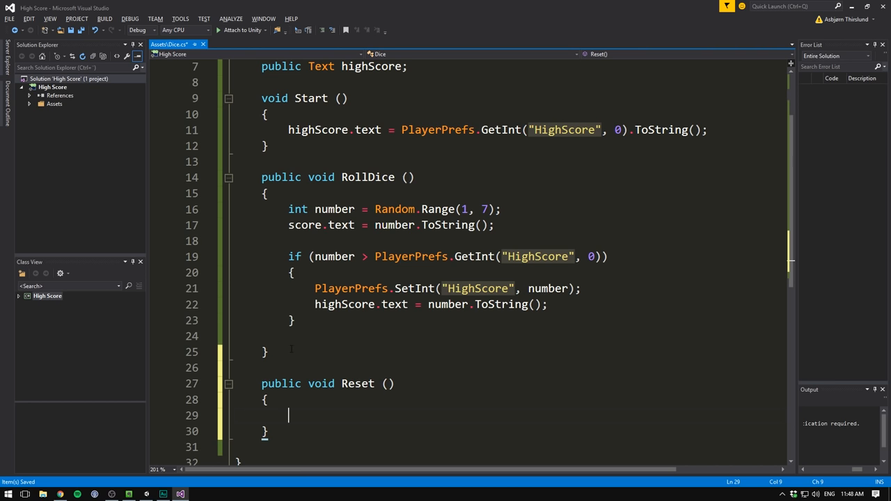
{"action": "type", "text": "PlayerPrefs.De"}
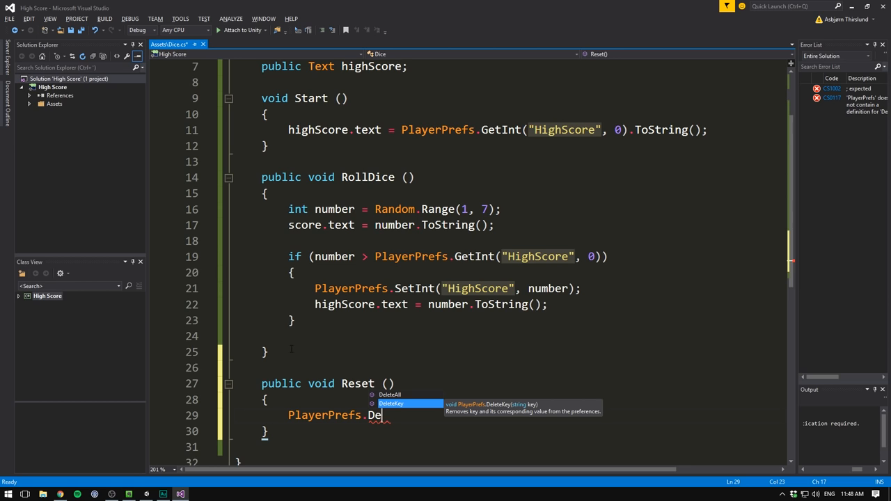
{"action": "type", "text": "leteKey(\"HighScore\");"}
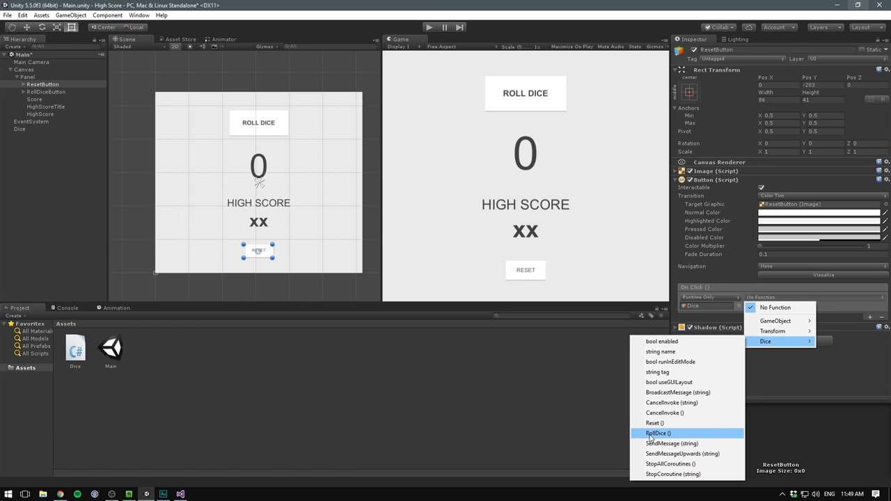
Step: Wire ResetButton's On Click to Dice.Reset(), then playtest rolling and resetting the high score
{"action": "left_click", "coordinate": [654, 423]}
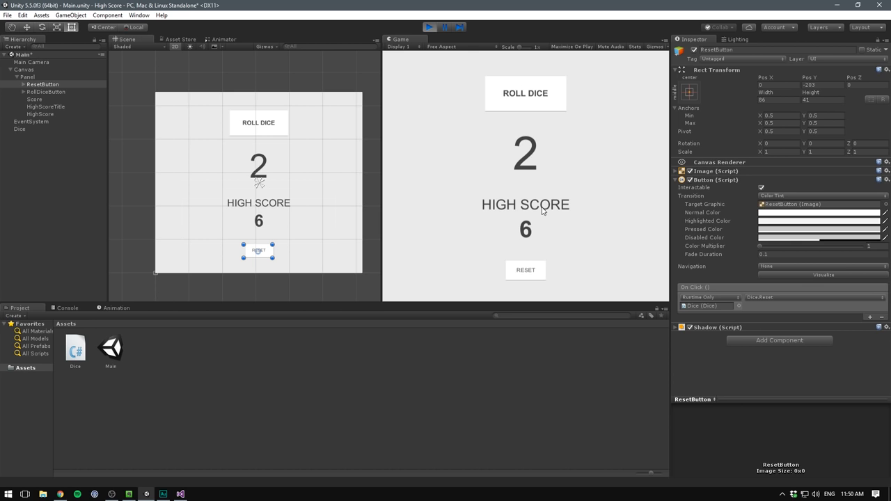
{"action": "left_click", "coordinate": [429, 26]}
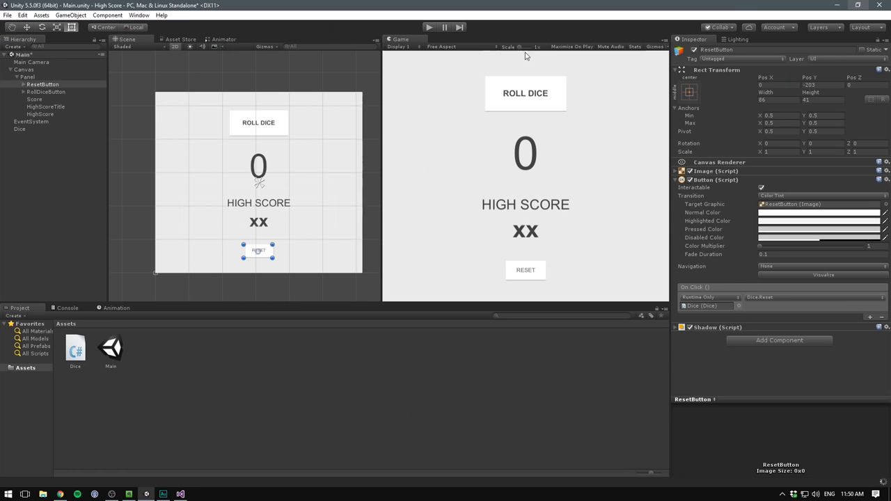
{"action": "left_click", "coordinate": [429, 28]}
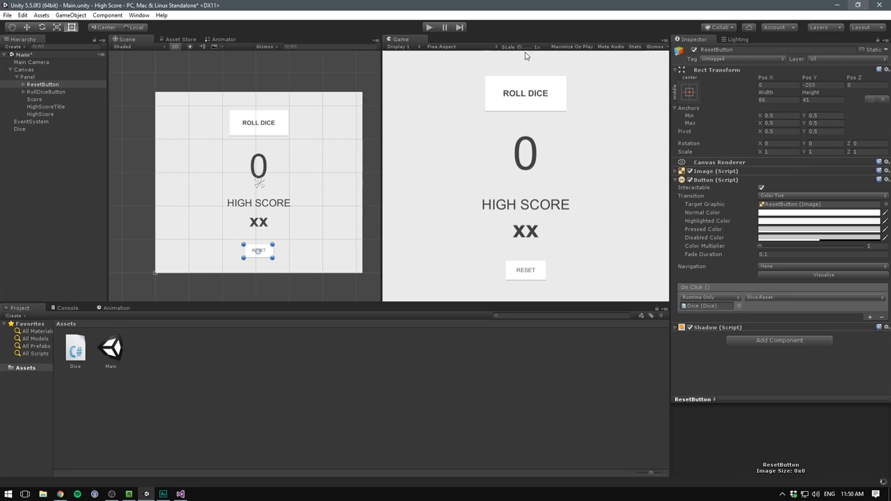